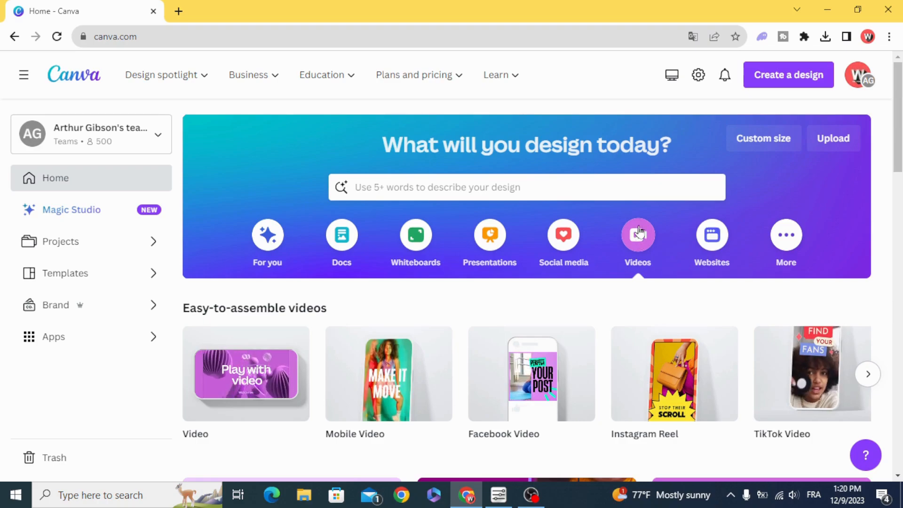
Create a new blank video design from the Canva home page
click(637, 234)
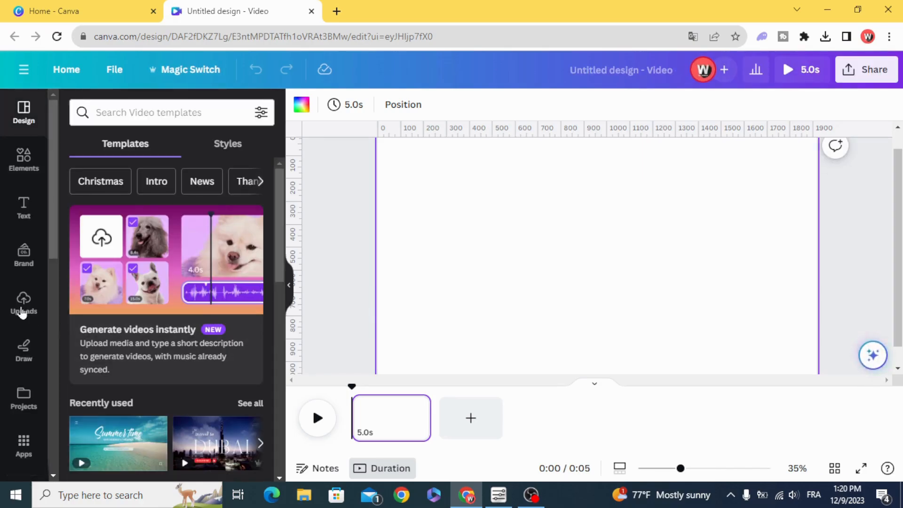
Add the aerial city clip from Uploads > Videos and set it as the page background
click(24, 303)
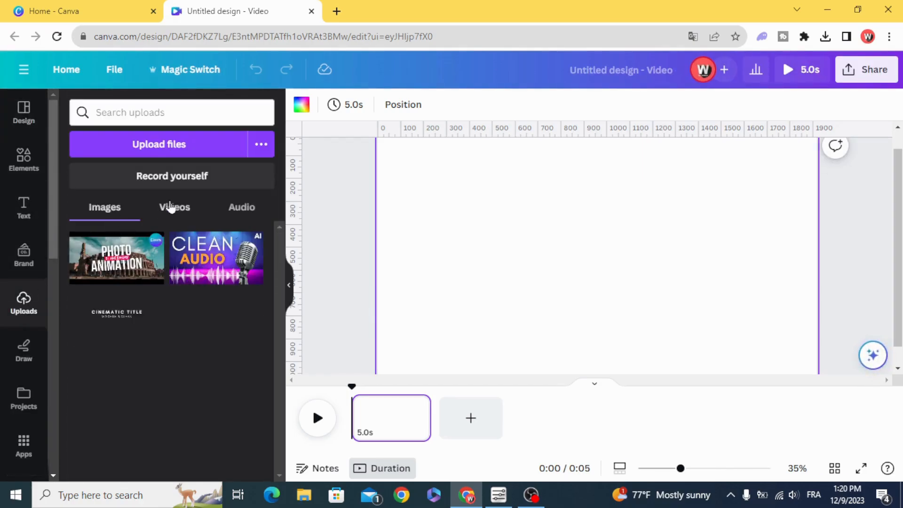
click(174, 207)
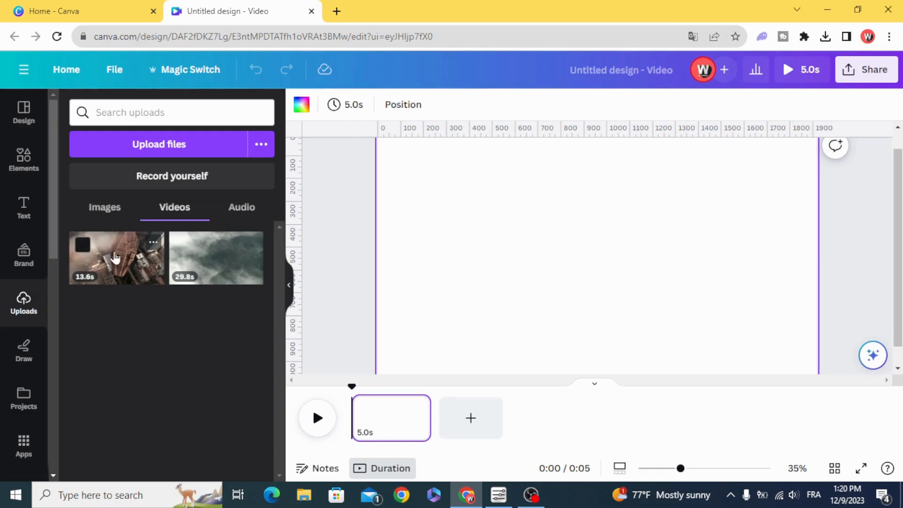
click(115, 258)
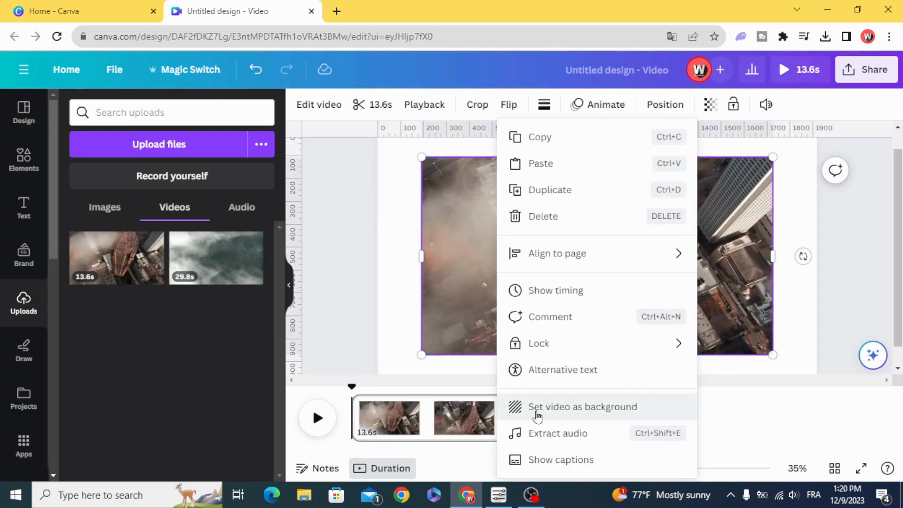
click(583, 407)
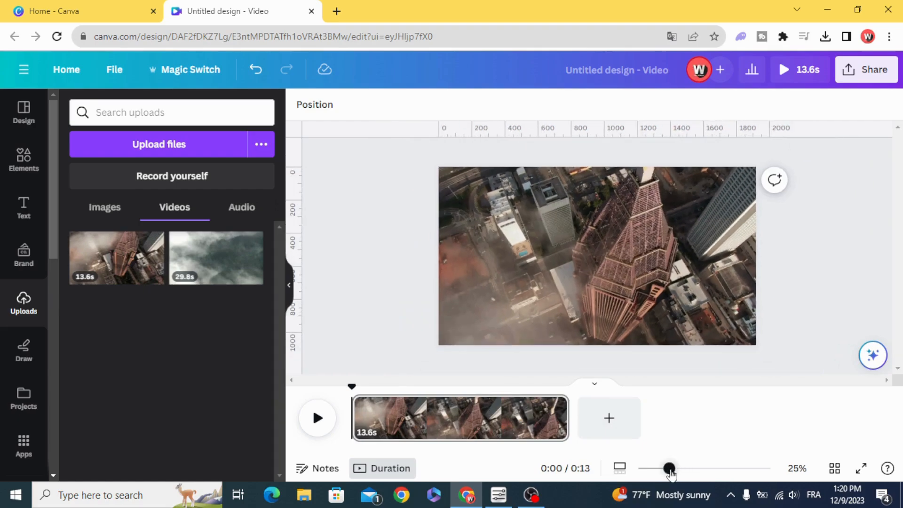
click(597, 256)
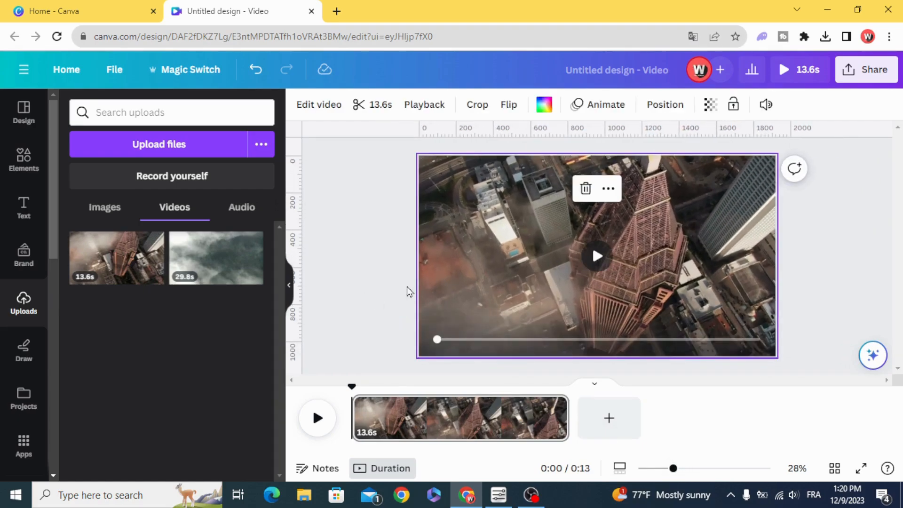
click(23, 159)
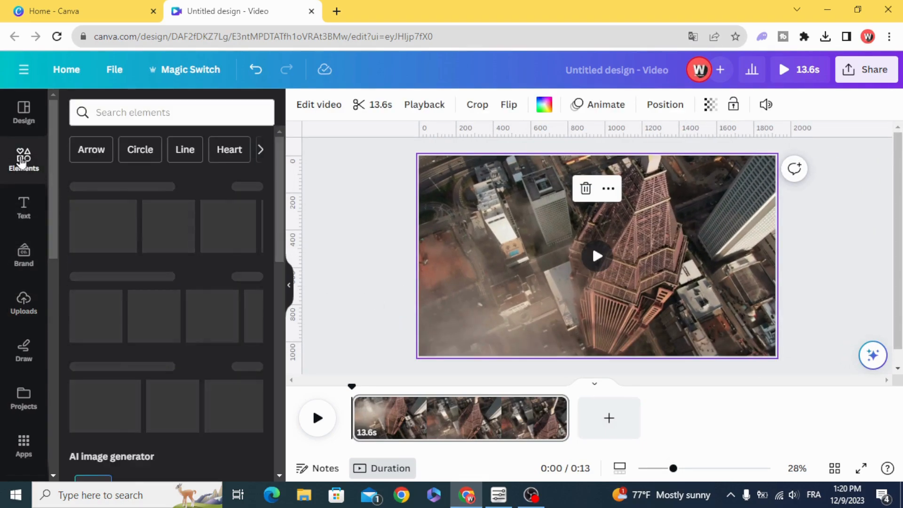
Add a line from Shapes and make it white with line weight 27
click(24, 159)
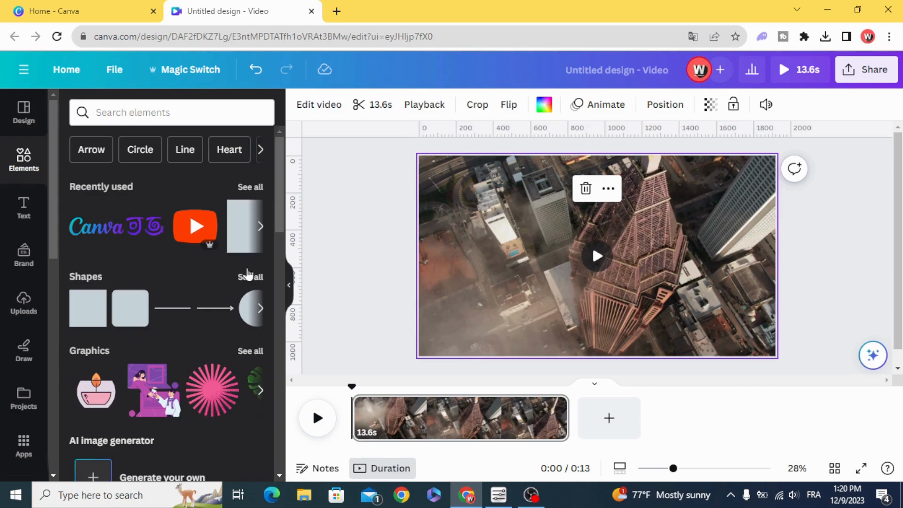
click(251, 277)
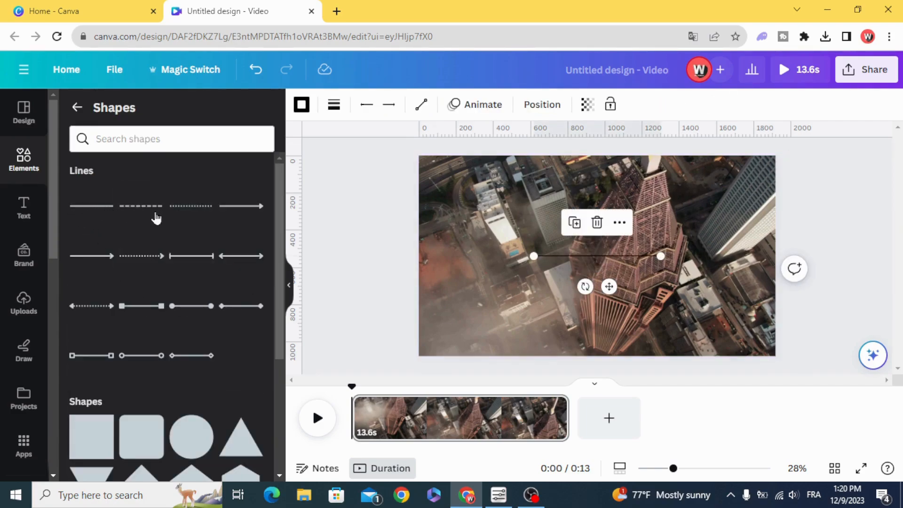
click(333, 104)
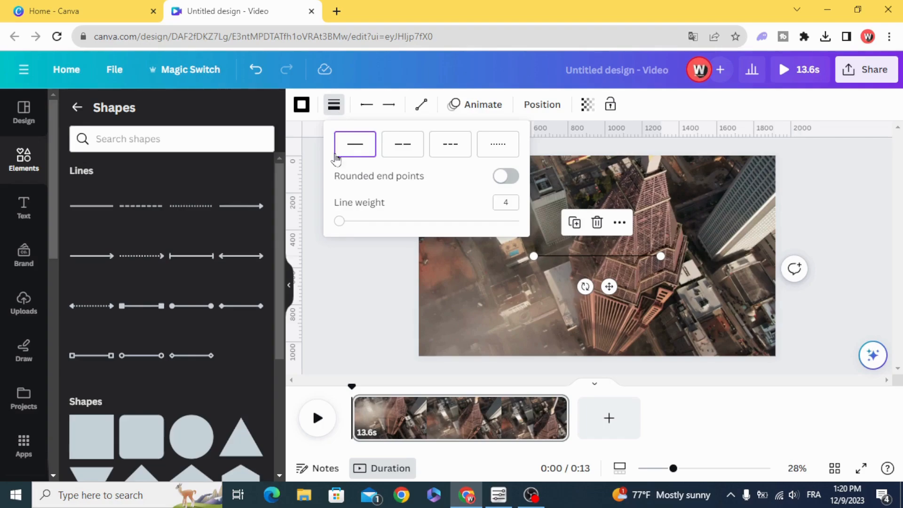
drag(338, 220, 344, 220)
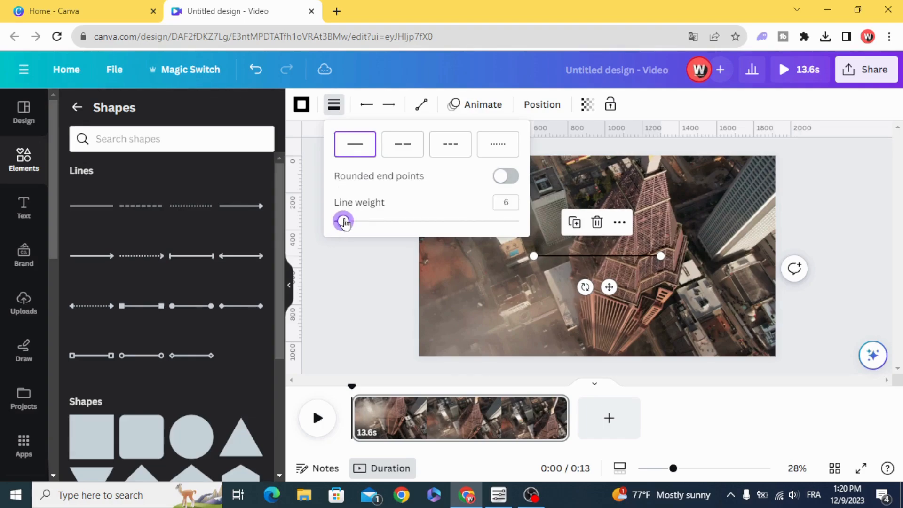
drag(344, 222, 383, 221)
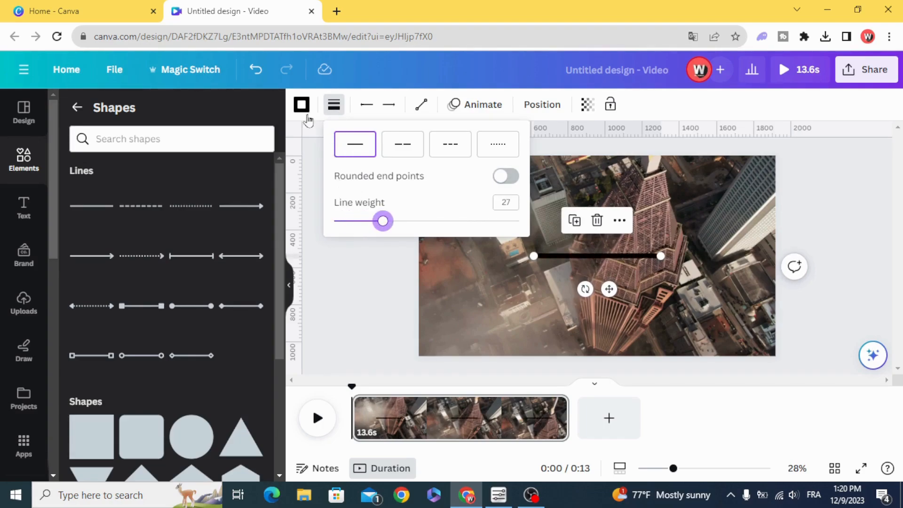
click(301, 104)
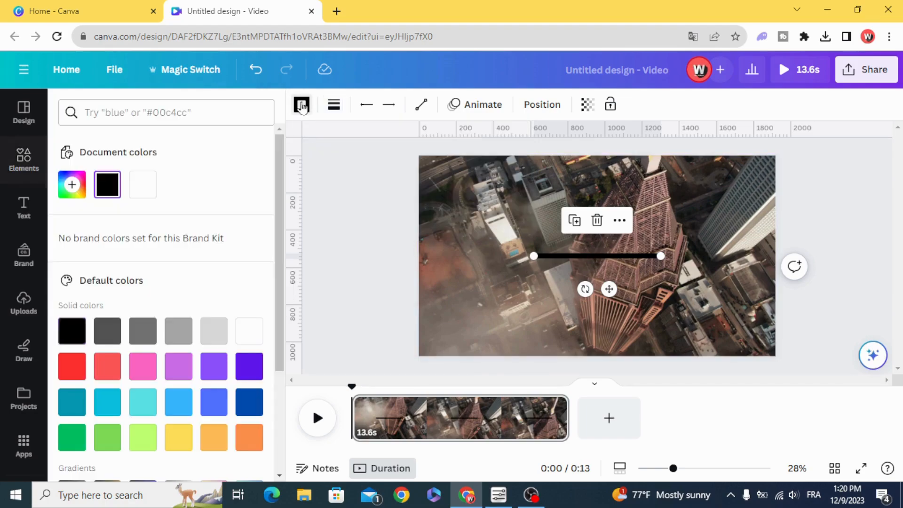
click(142, 184)
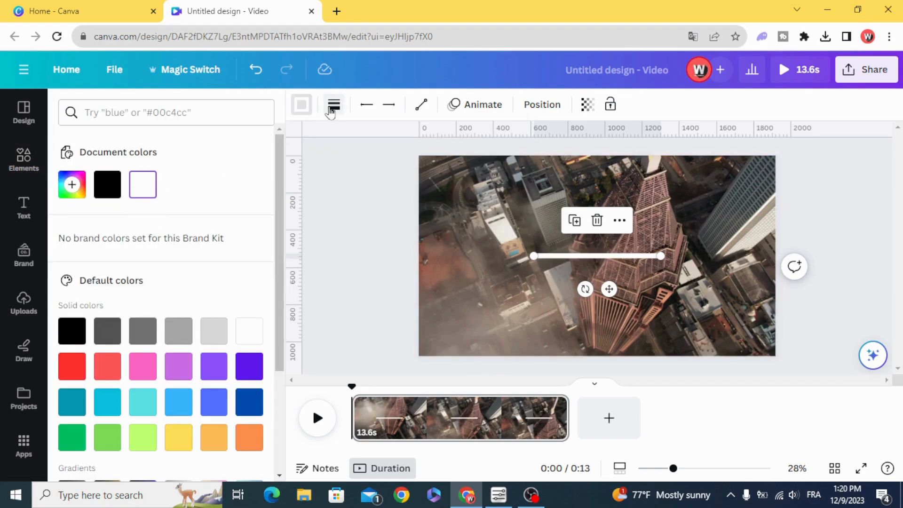
Shorten the white line and place it just right of the page centre
click(333, 105)
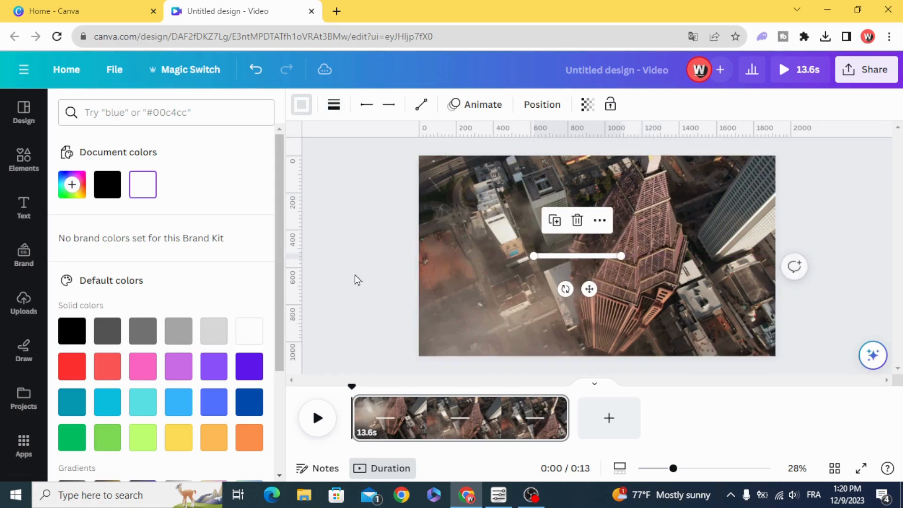
click(24, 158)
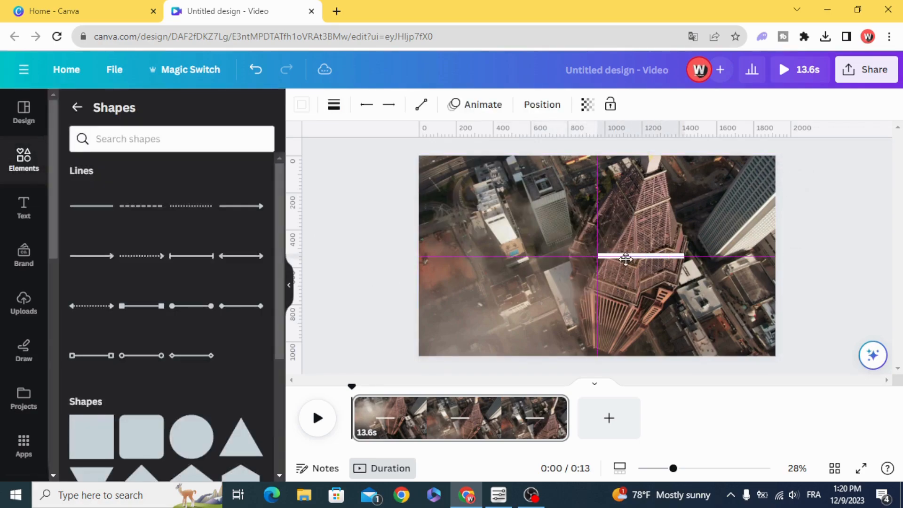
click(625, 259)
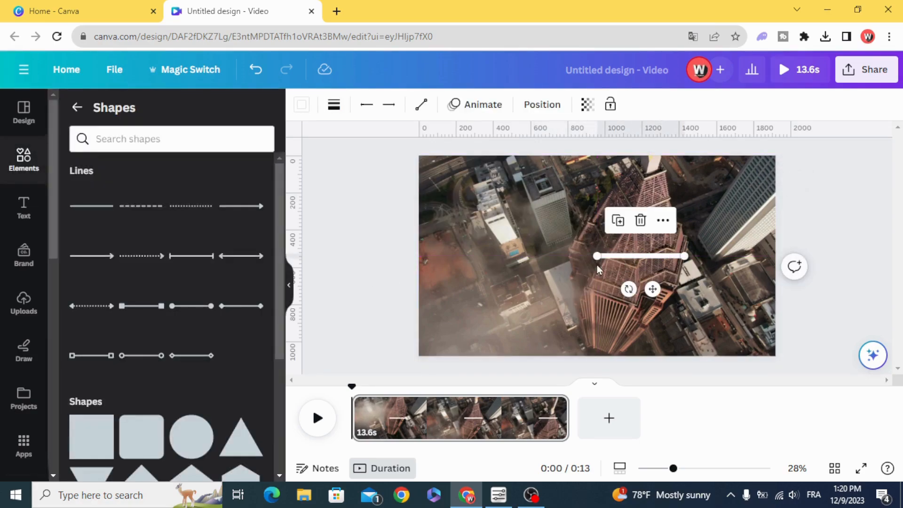
click(475, 104)
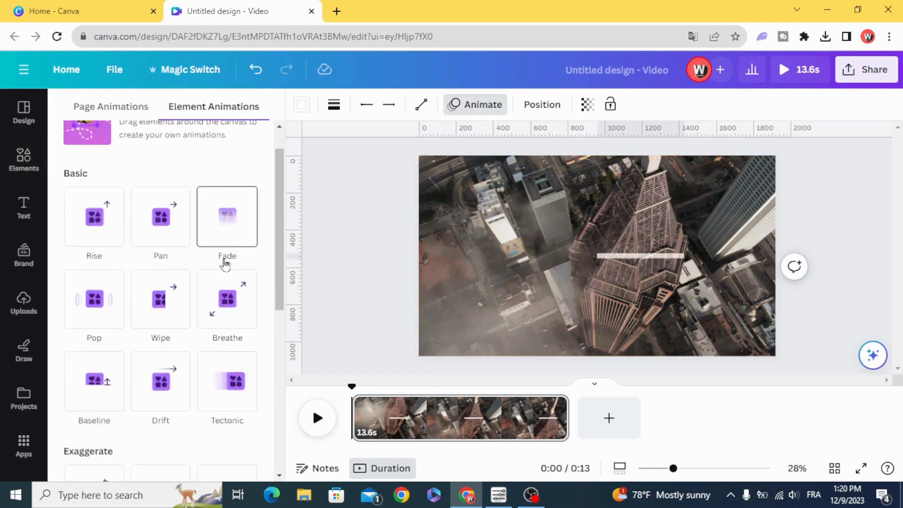
Apply a Wipe animation to the white line, moving left to right
click(160, 215)
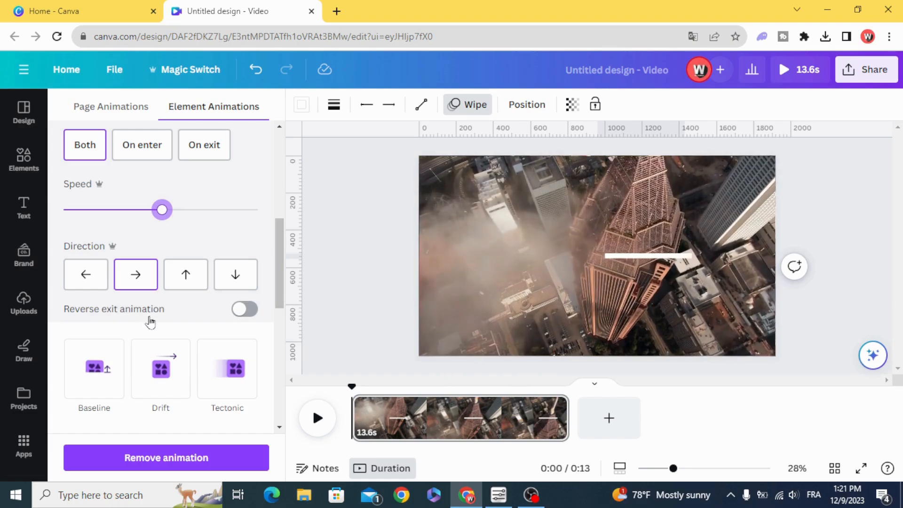
click(245, 308)
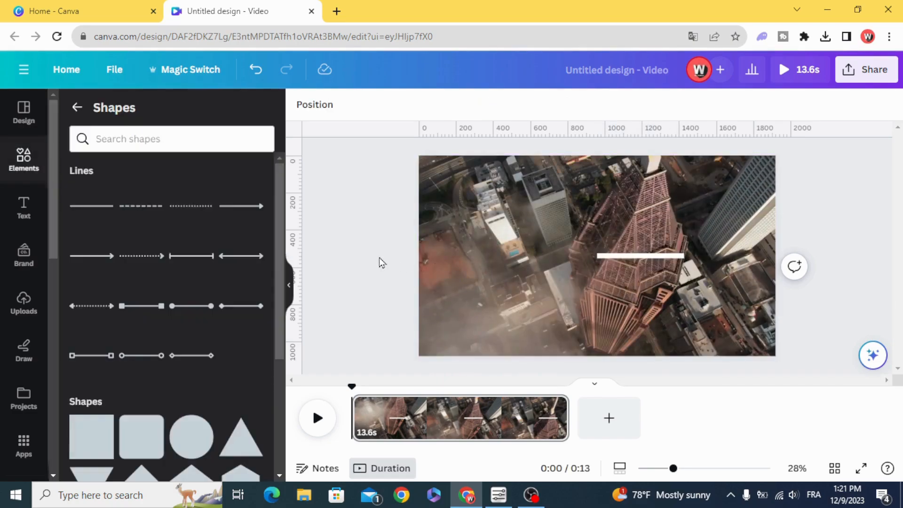
Trim the white line's timeline clip to about 4.2 seconds starting near 2 s, and preview it
click(639, 256)
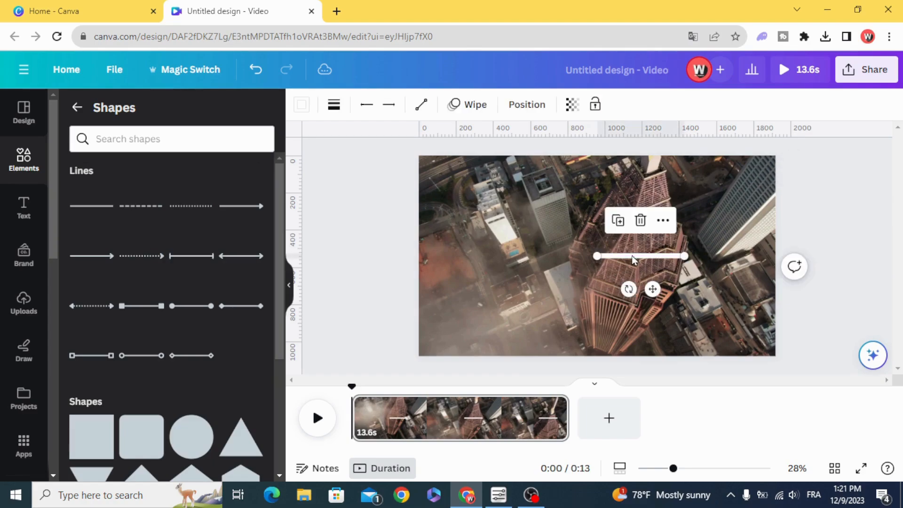
right_click(633, 259)
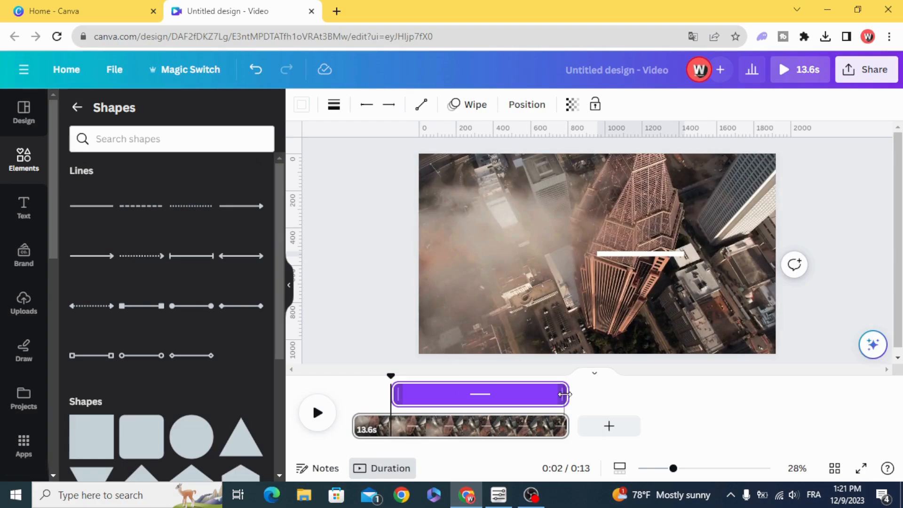
drag(567, 394, 455, 395)
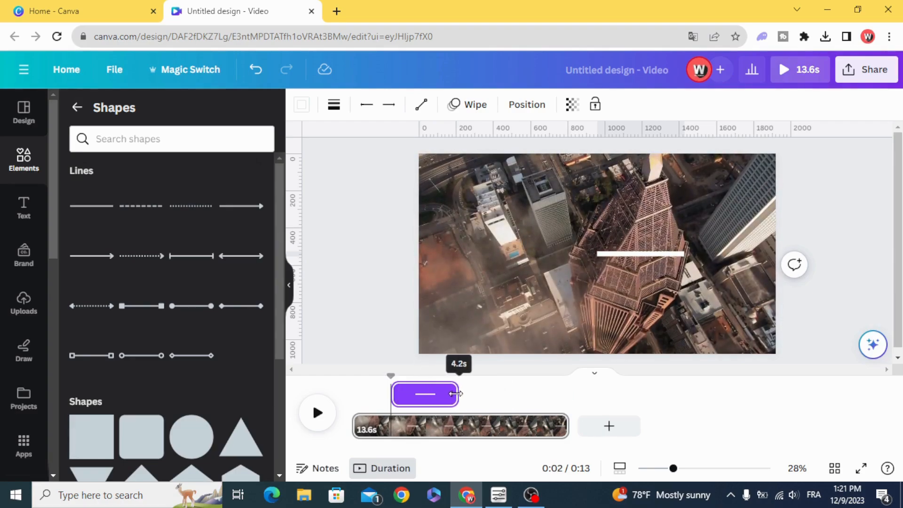
drag(456, 393, 464, 393)
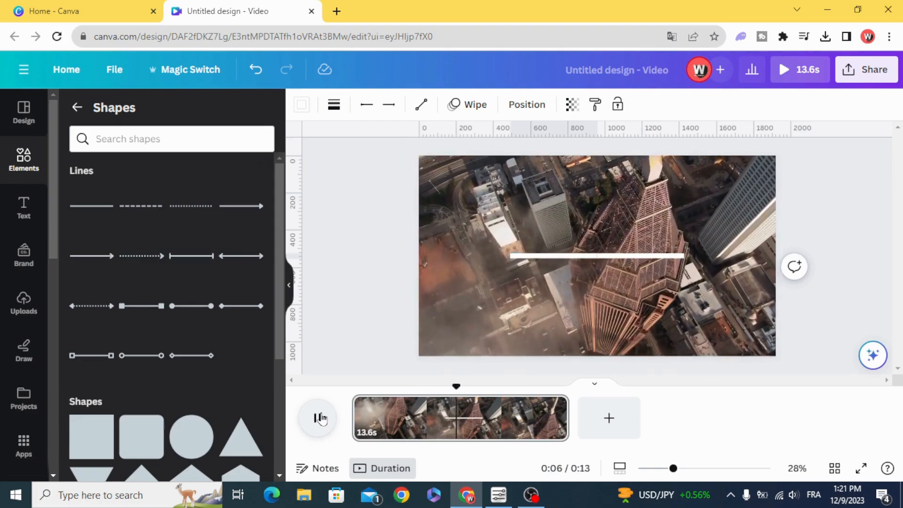
click(407, 393)
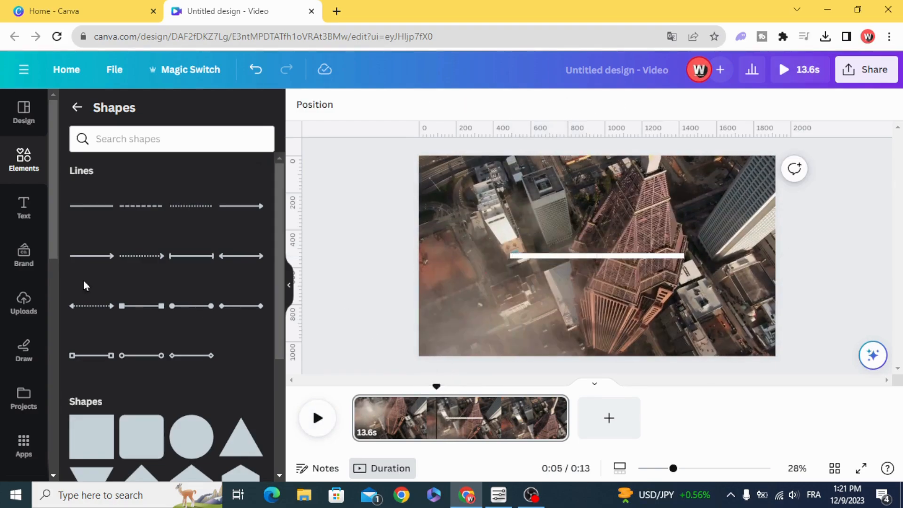
click(24, 208)
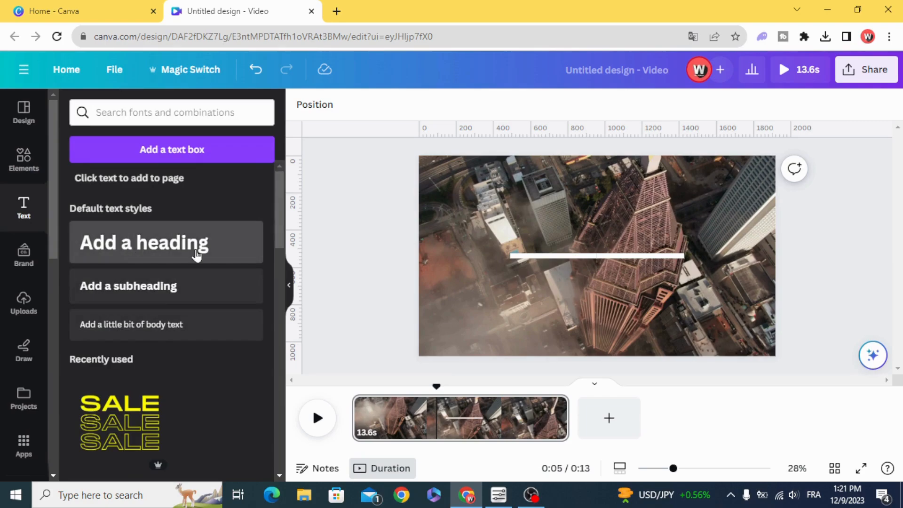
Add a 'TEXT' heading in League Spartan, enlarged to size 147 above the line
click(143, 243)
text(TE)
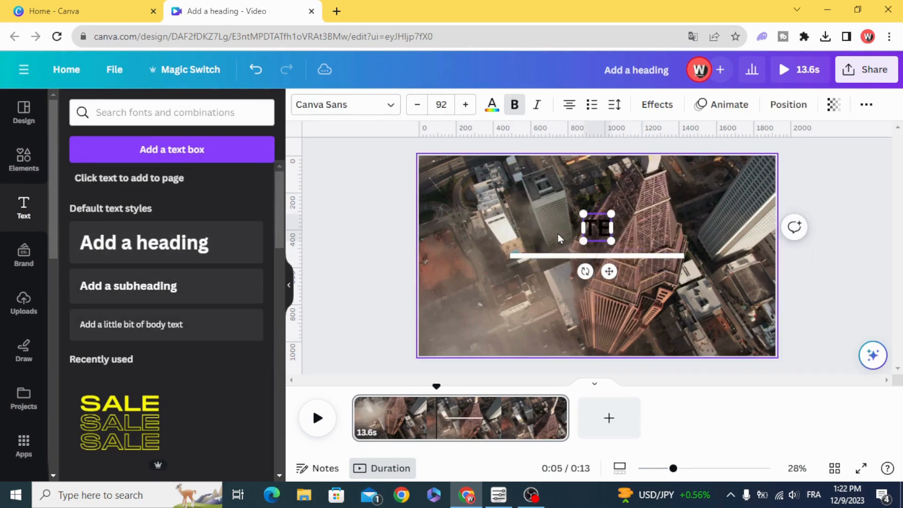
click(340, 104)
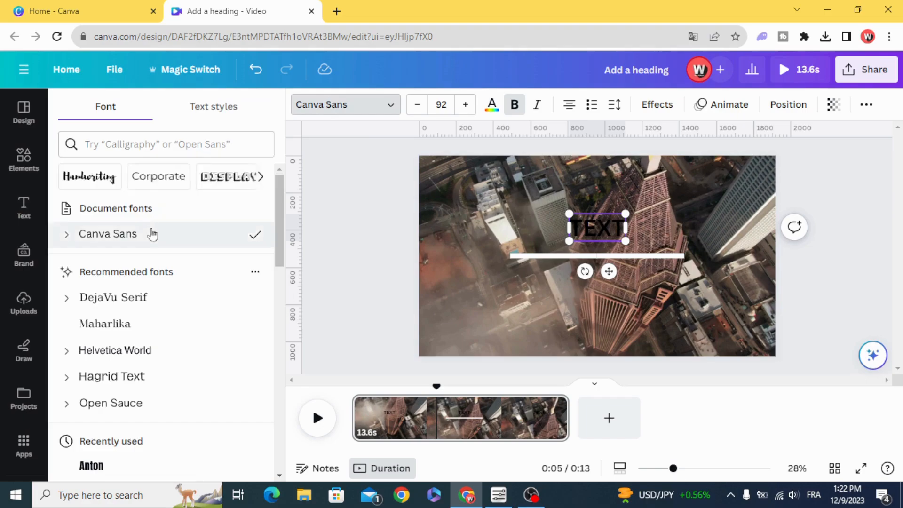
text(SP)
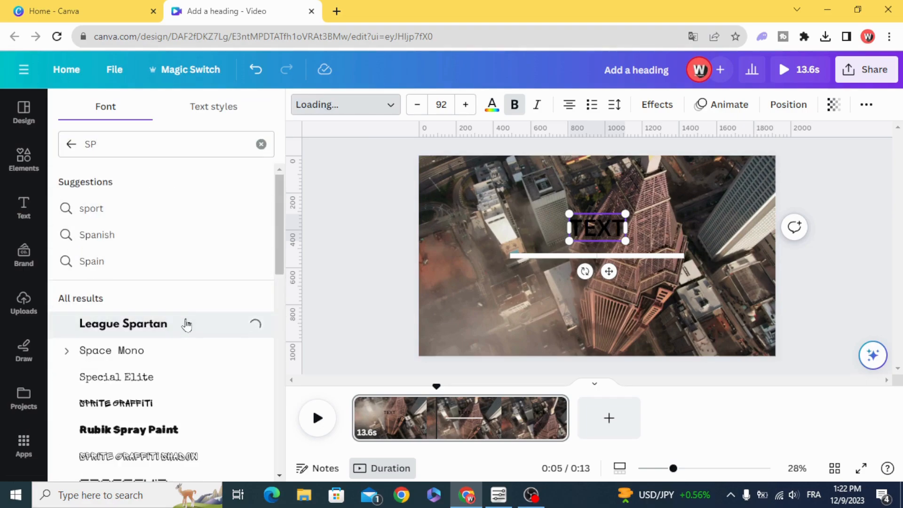
click(123, 323)
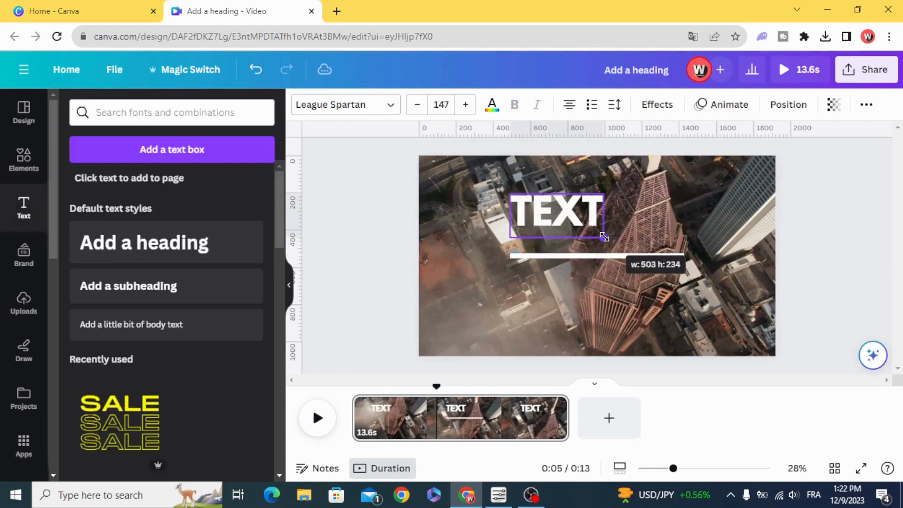
Centre TEXT above the line and scrub the playhead to about 3 s, 4.2 s and 2.6 s
drag(555, 212, 596, 225)
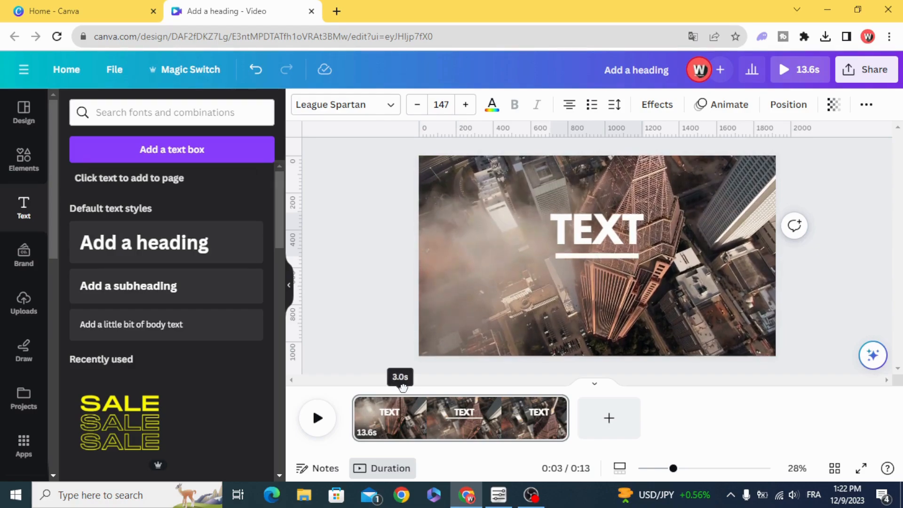
drag(401, 385, 419, 385)
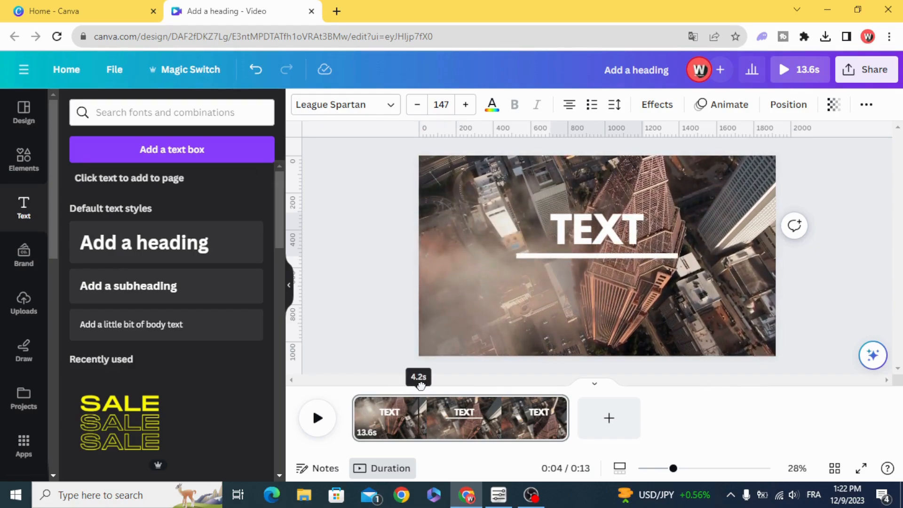
drag(418, 385, 394, 394)
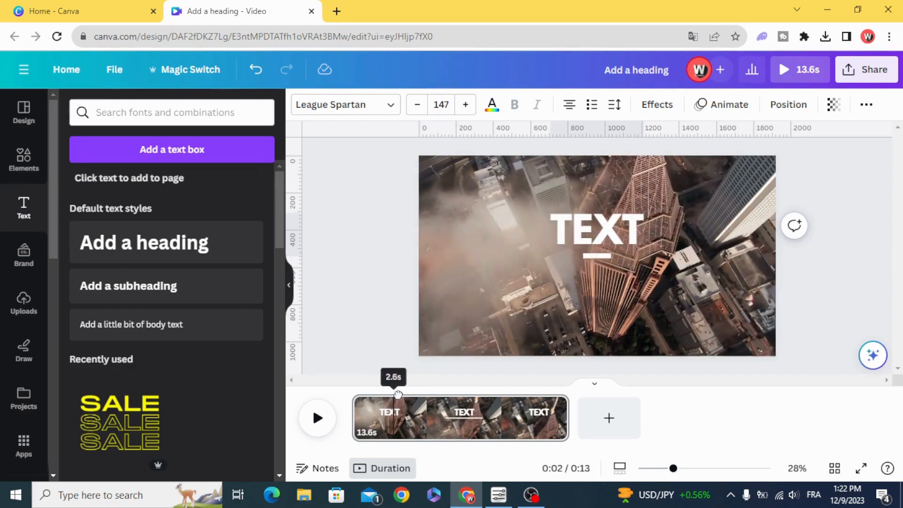
drag(399, 394, 422, 393)
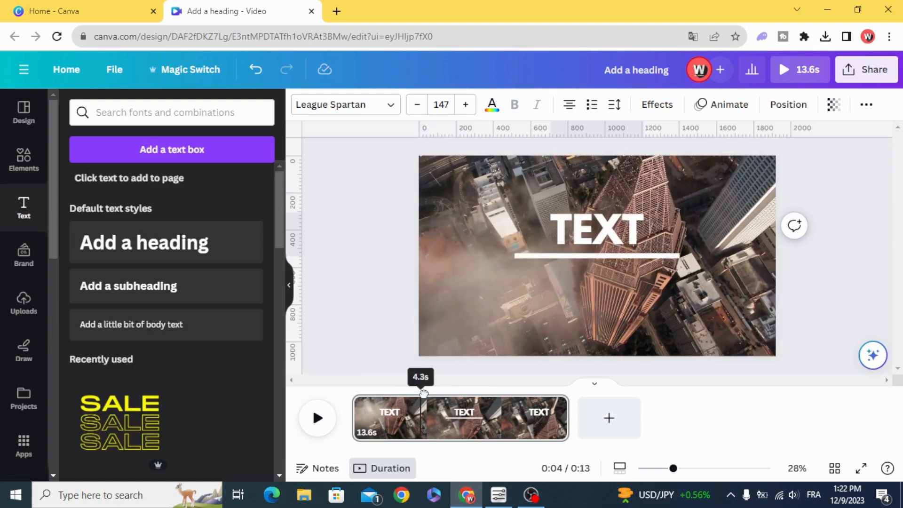
Apply Writing > Ascend to TEXT, set to Both with Reverse exit animation on
drag(424, 394, 438, 398)
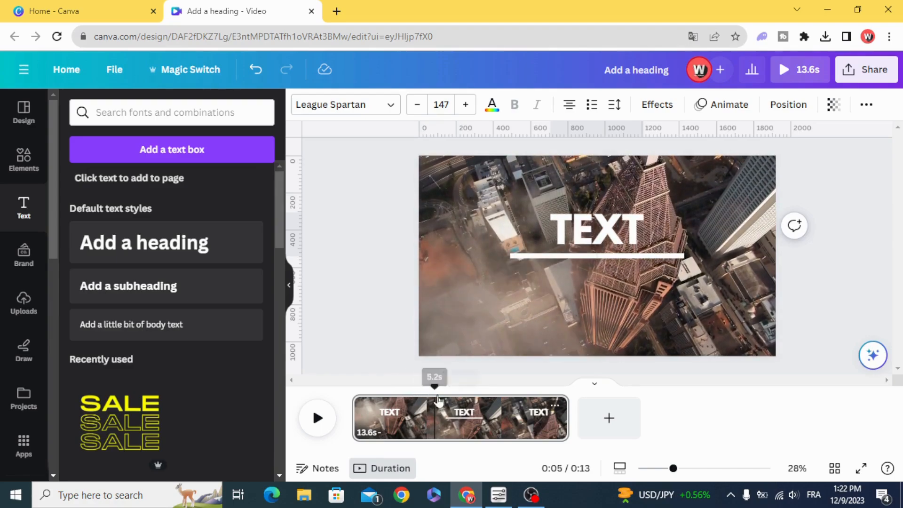
click(596, 229)
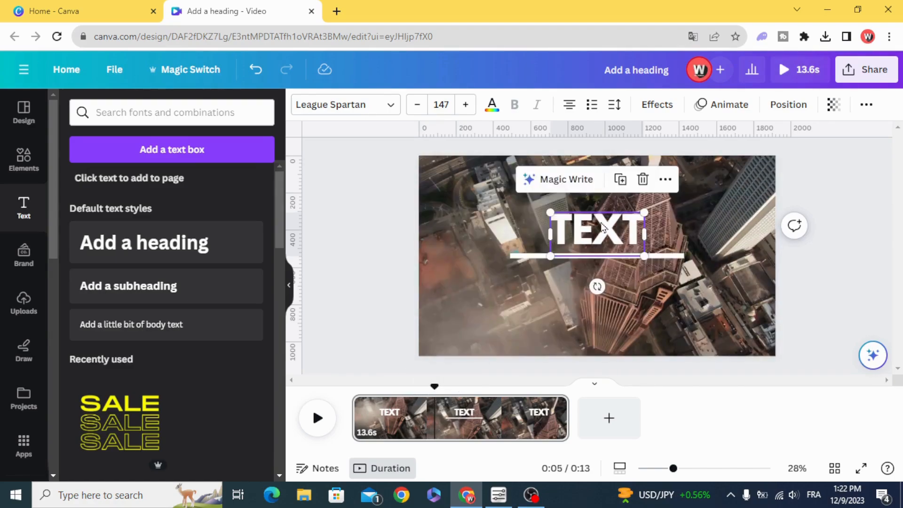
click(727, 104)
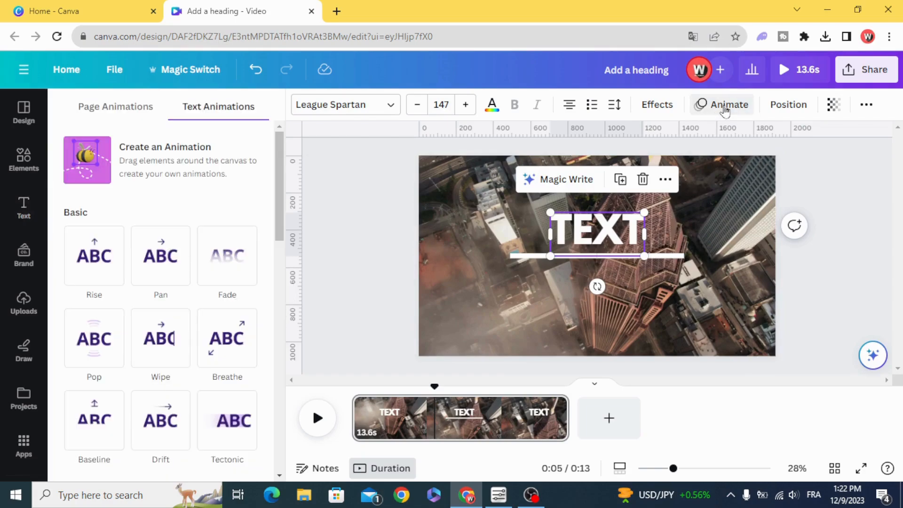
scroll(down, 3)
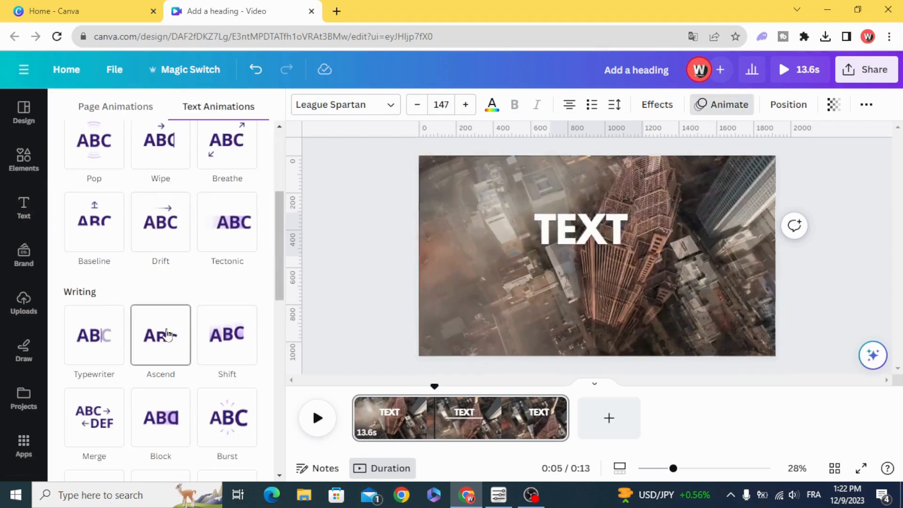
click(160, 336)
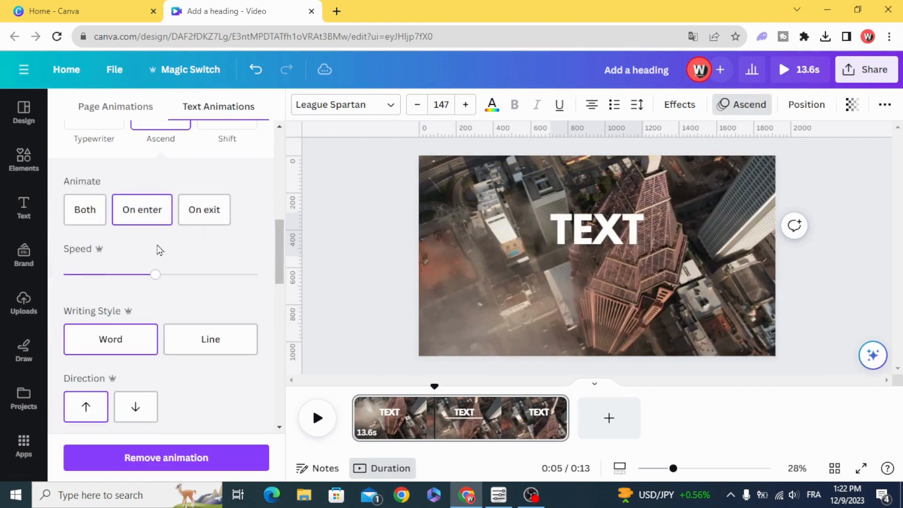
click(85, 209)
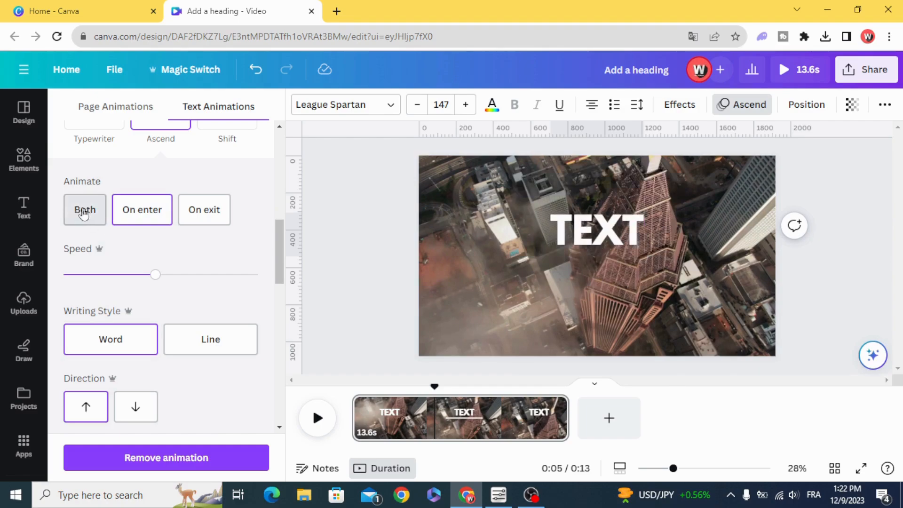
click(596, 229)
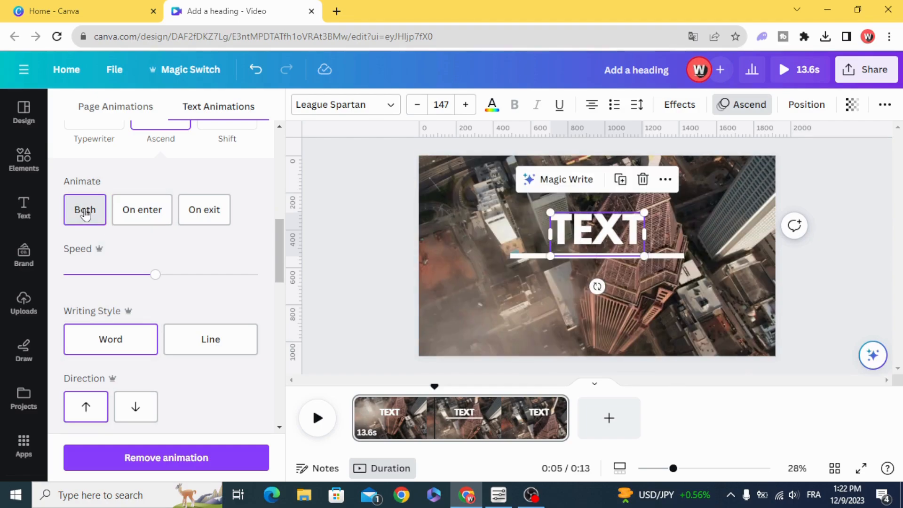
scroll(down, 3)
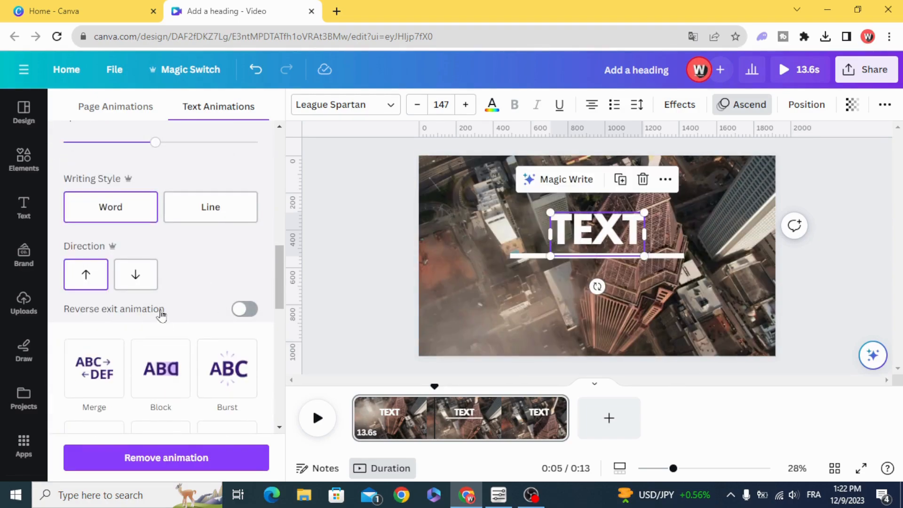
click(244, 309)
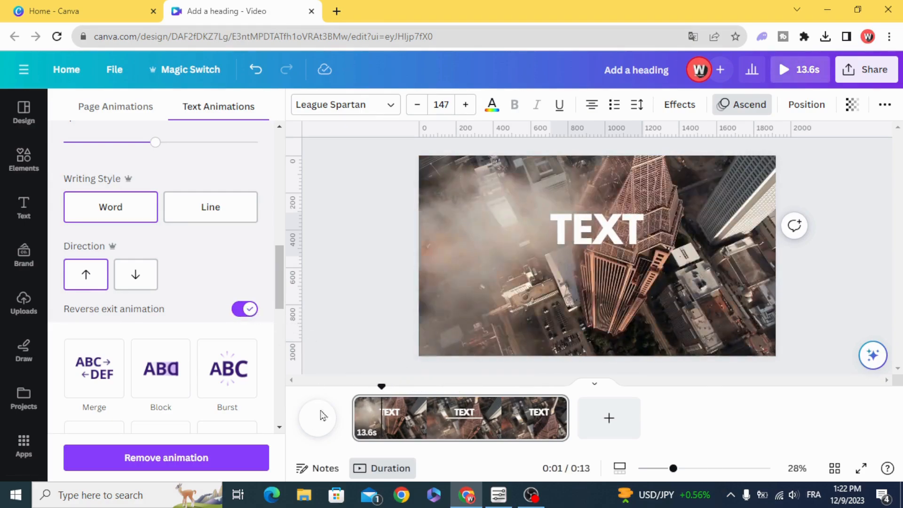
Shrink the TEXT heading's timing bar to about 1.5 s near five seconds, then scrub to check
click(597, 228)
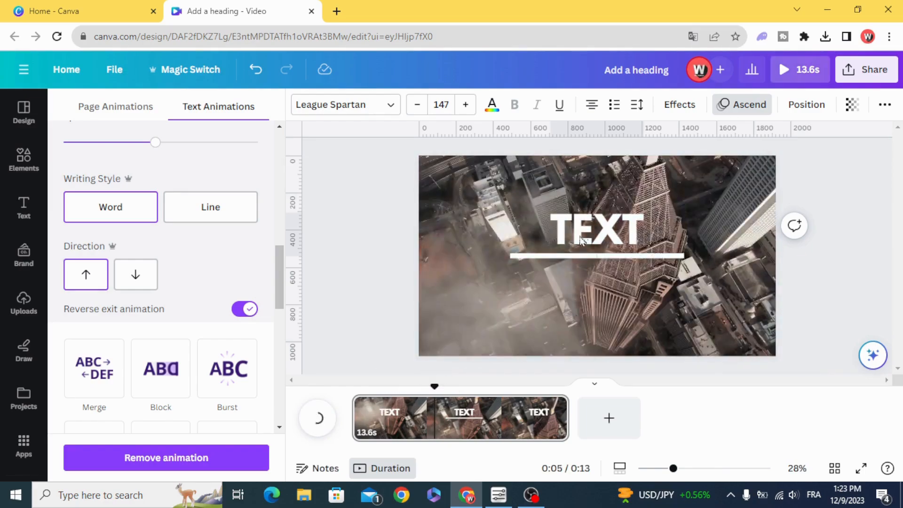
click(596, 227)
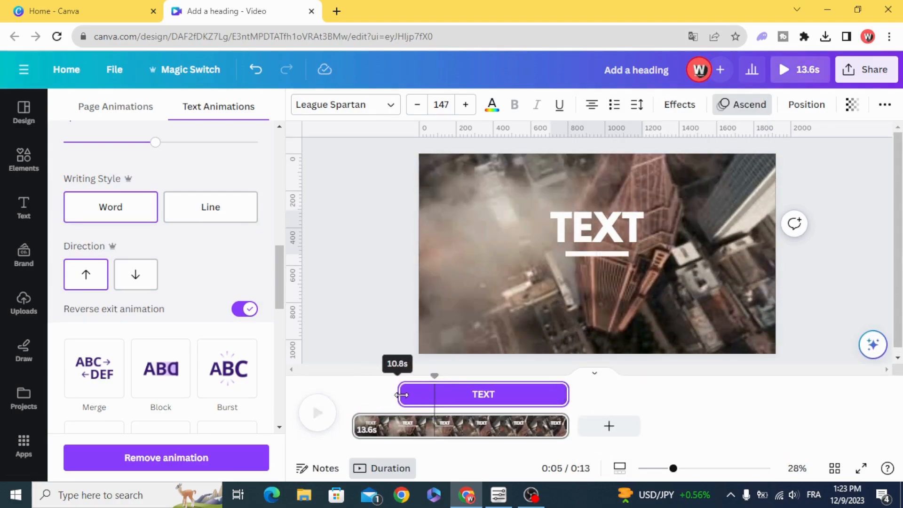
drag(402, 395, 419, 395)
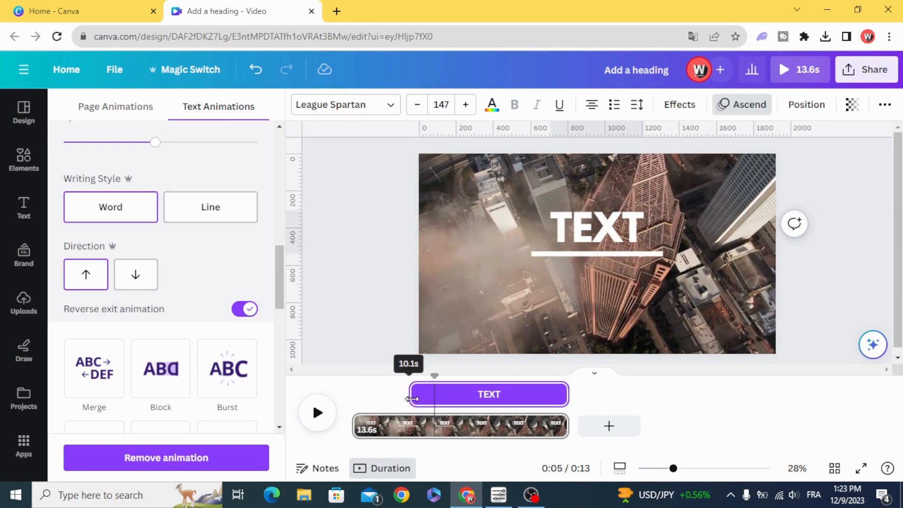
drag(412, 394, 421, 394)
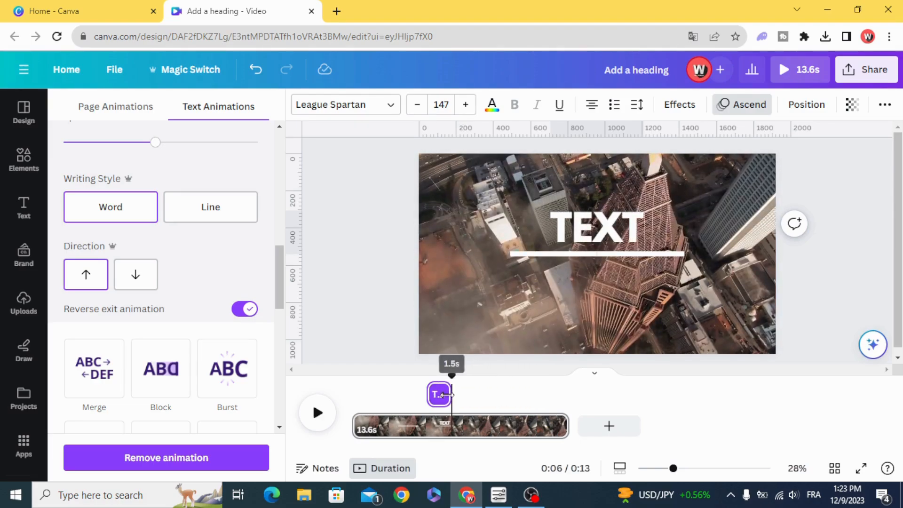
drag(451, 395, 401, 386)
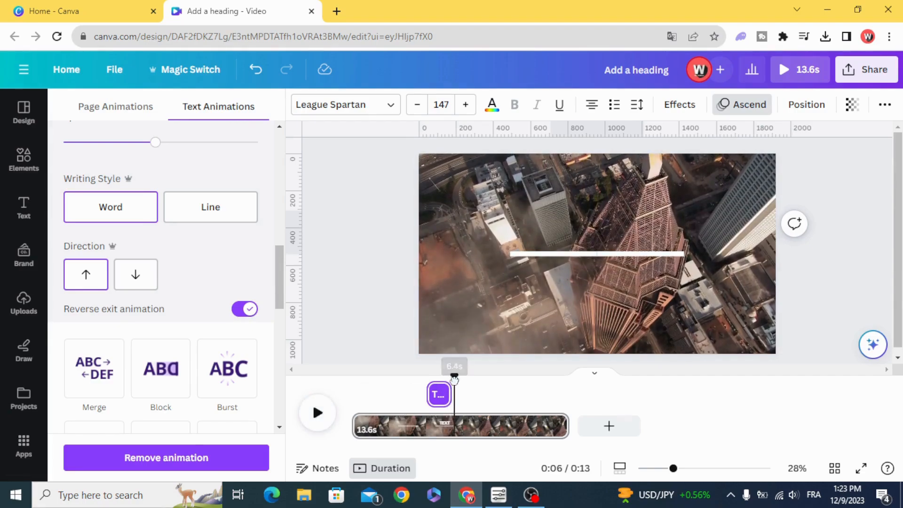
drag(454, 380, 430, 380)
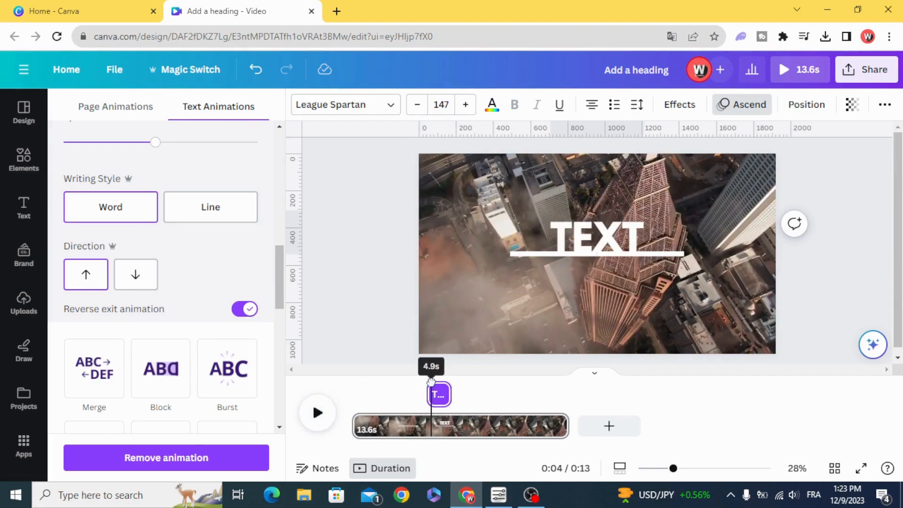
Open the layer list via the TEXT heading's right-click Layer > Show layers
click(596, 236)
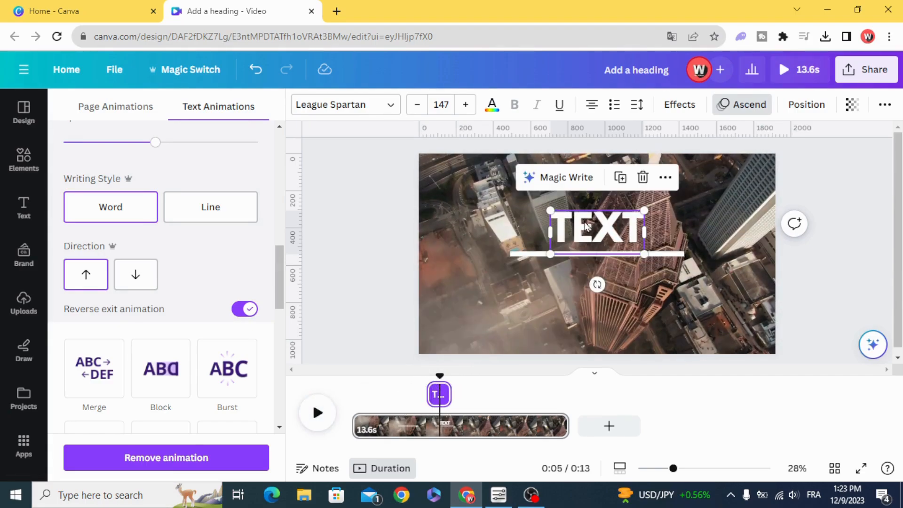
right_click(596, 226)
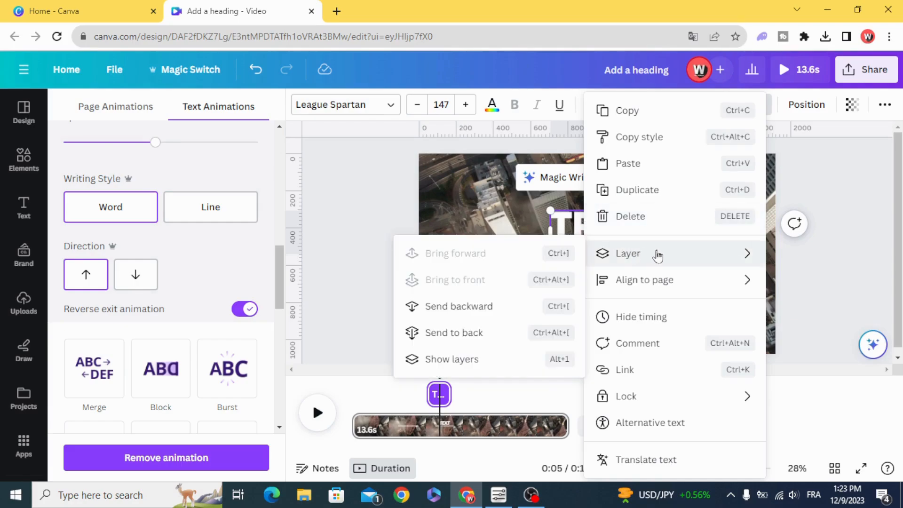
mouse_move(467, 359)
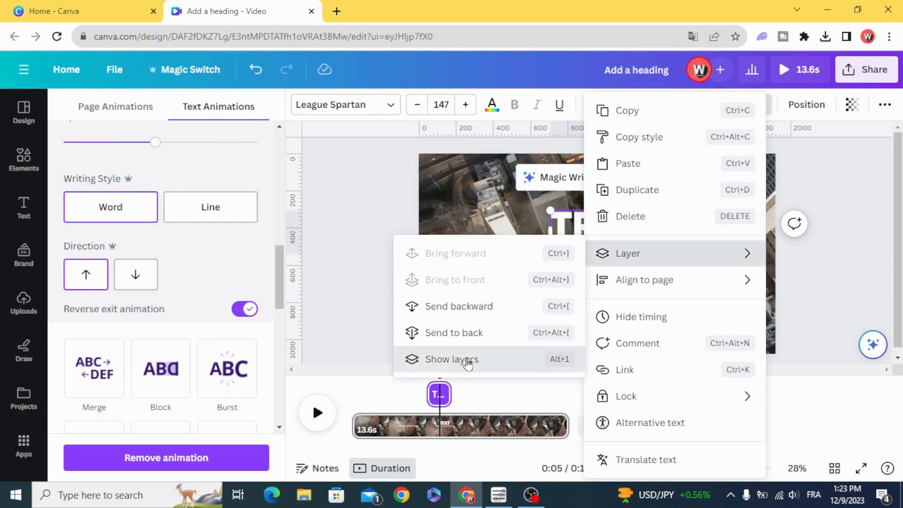
click(452, 358)
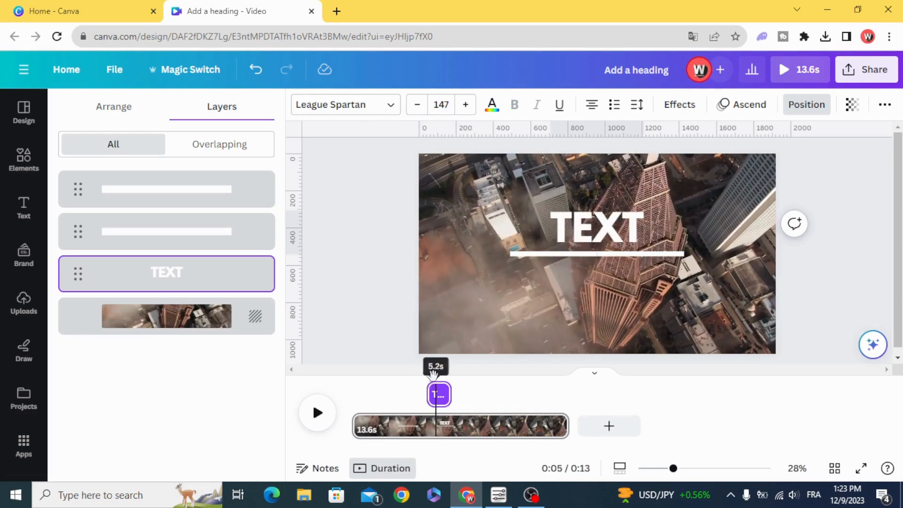
Raise the TEXT heading slightly above the white line and replay the preview
click(596, 224)
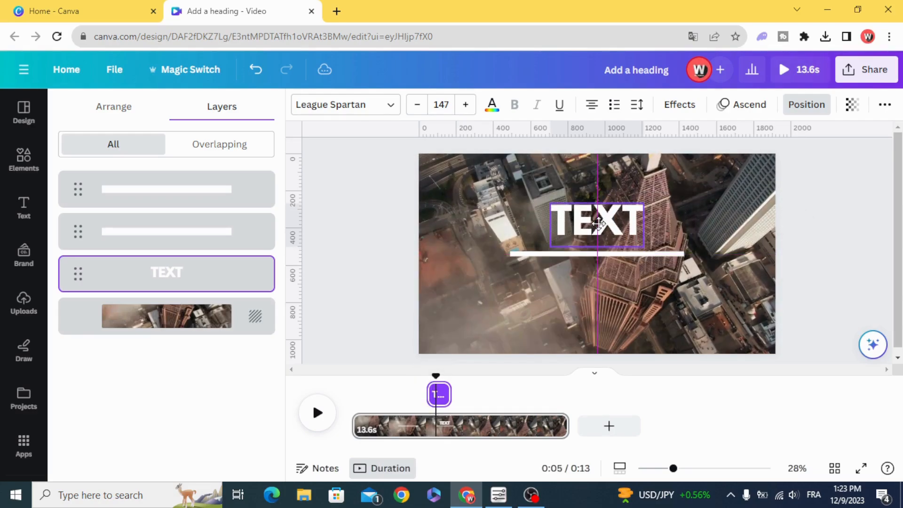
drag(436, 394, 417, 395)
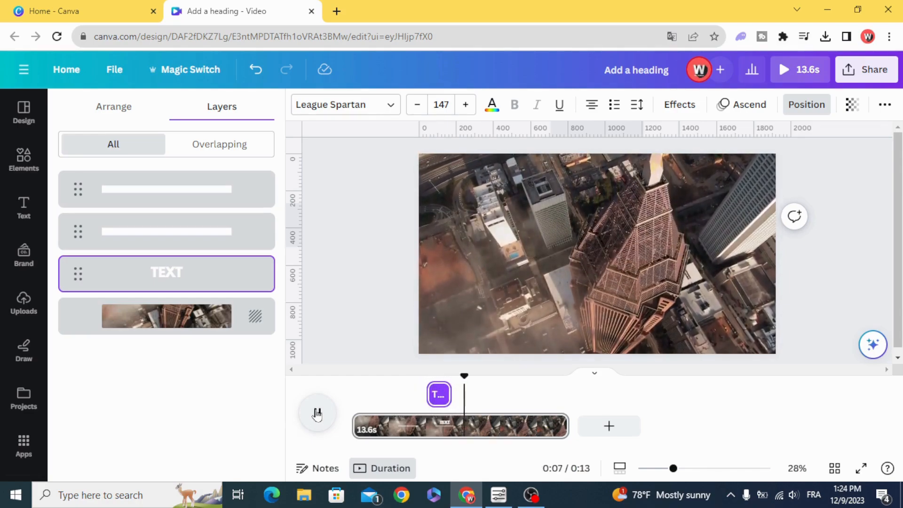
click(318, 412)
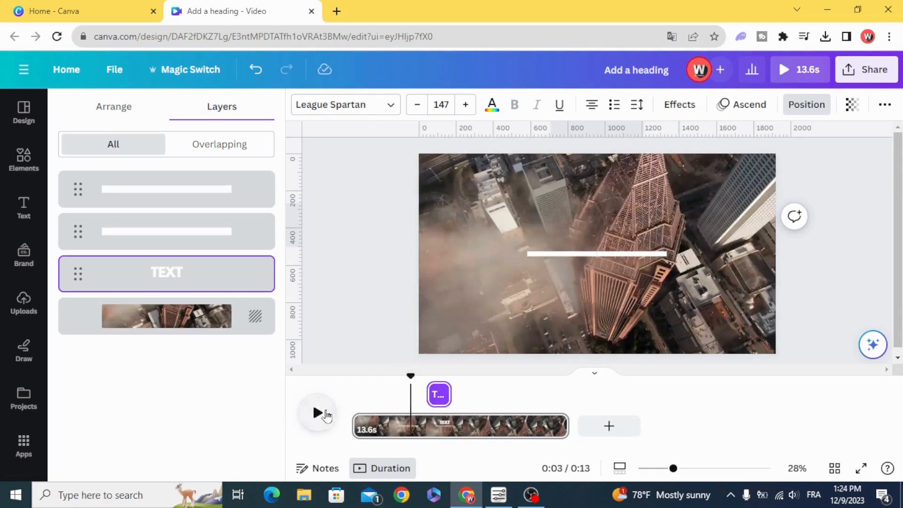
click(318, 413)
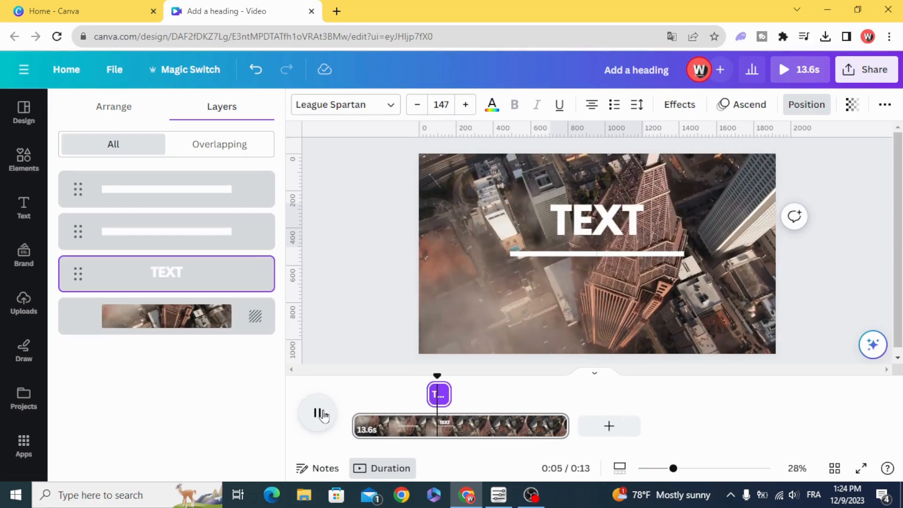
click(23, 208)
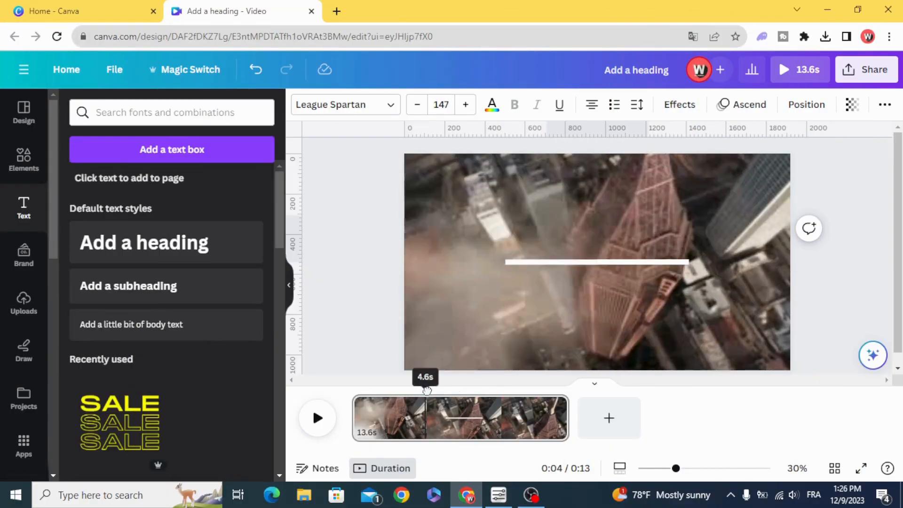
Crop the duplicate city video's top edge down to the white line, where the title appears
drag(426, 389, 448, 389)
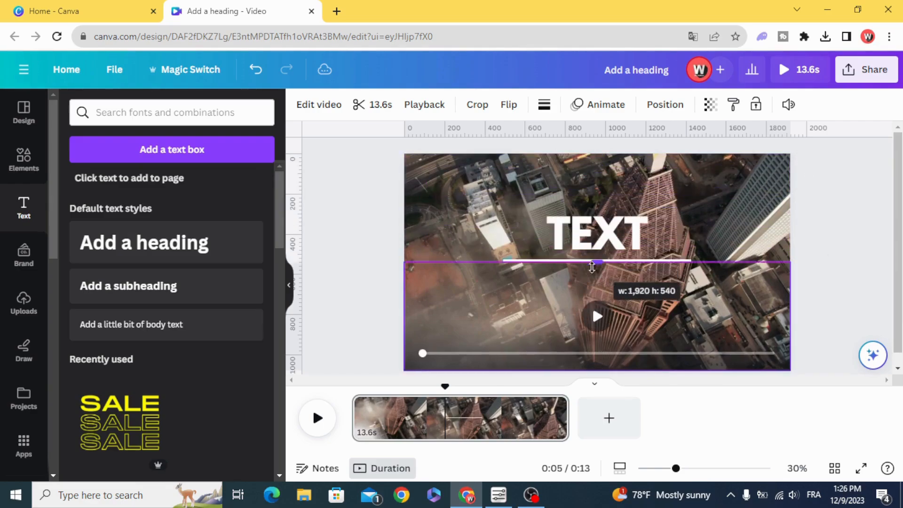
drag(593, 264, 605, 270)
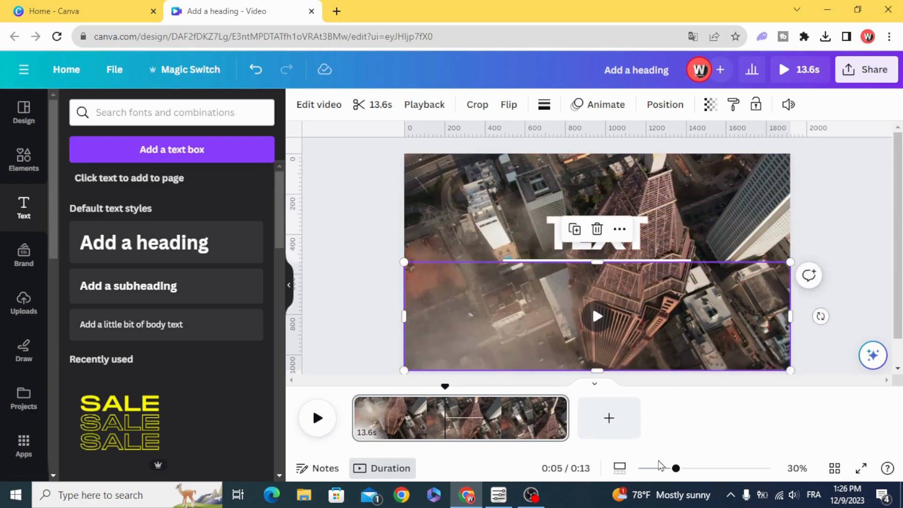
drag(675, 469, 730, 469)
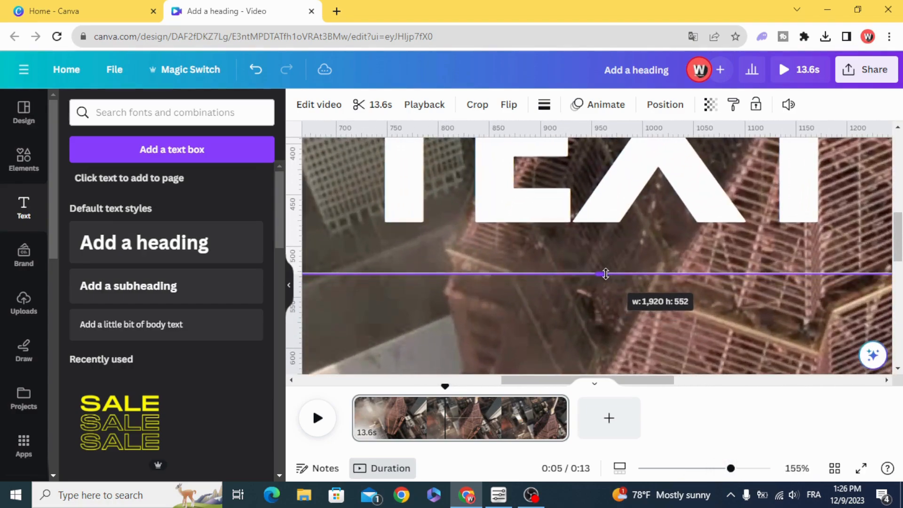
Send the cropped video piece backward, behind the white line
right_click(605, 275)
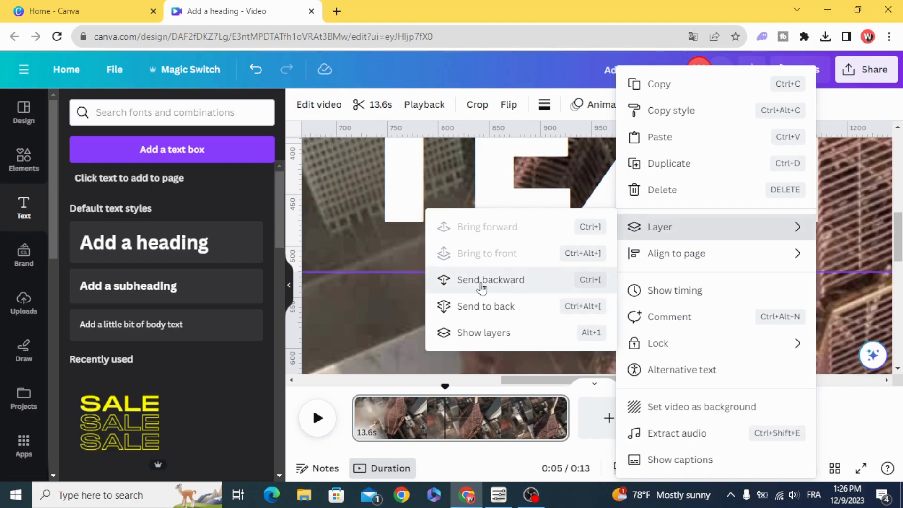
click(490, 279)
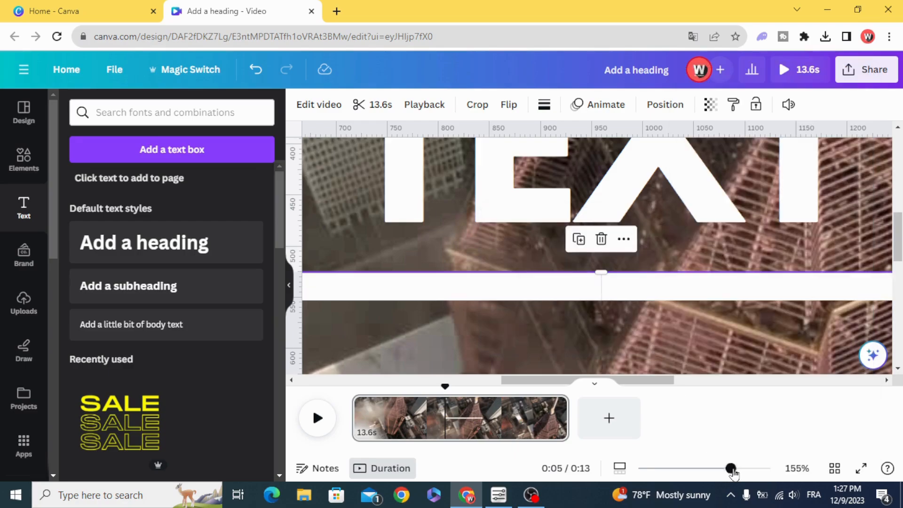
drag(730, 468, 672, 468)
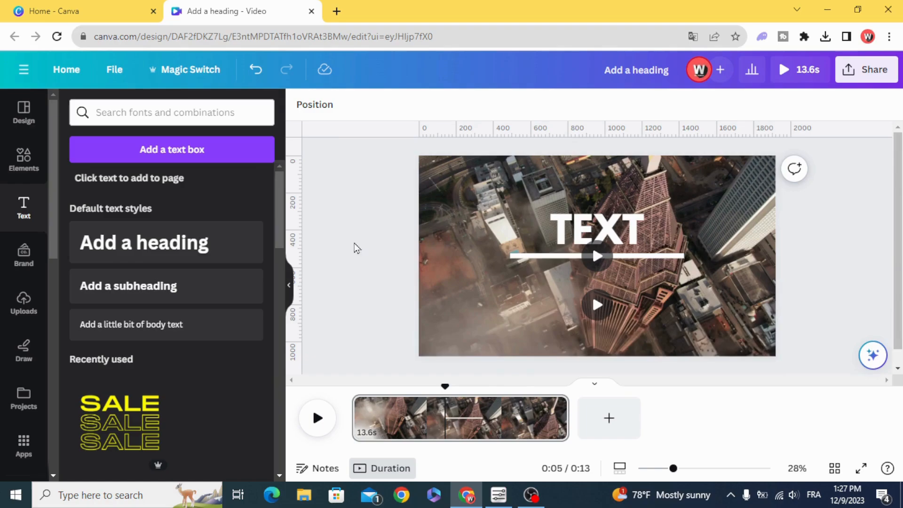
click(596, 233)
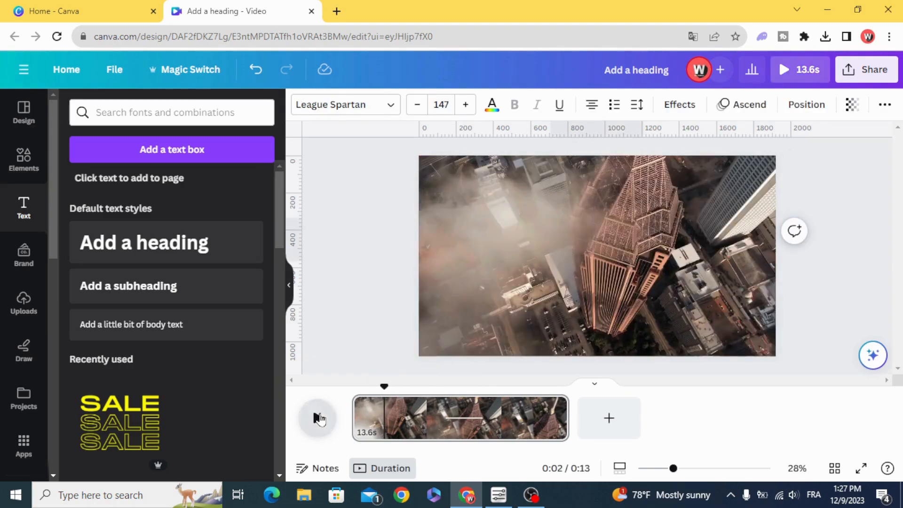
click(317, 418)
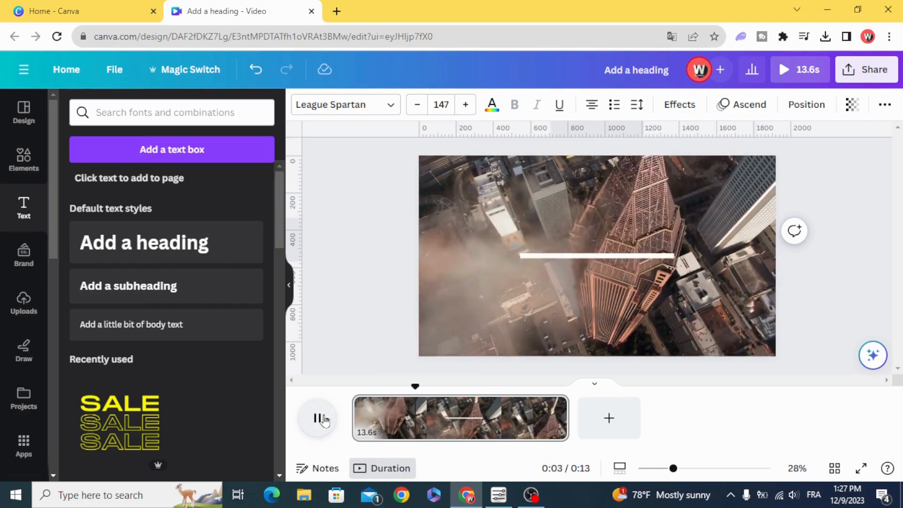